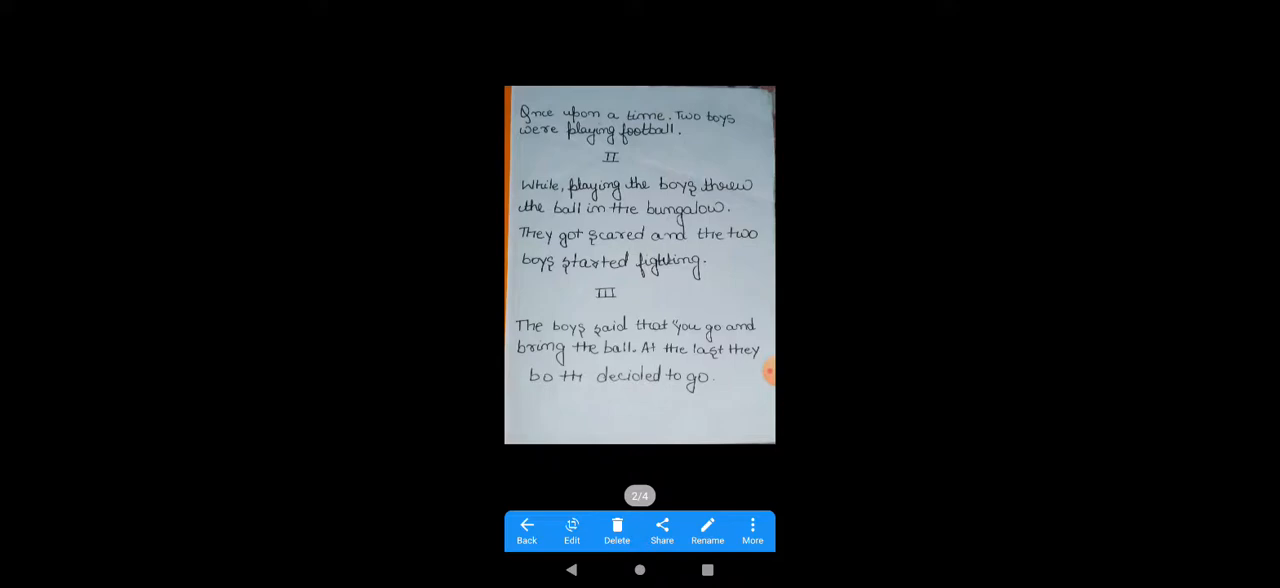
scroll("left", 3)
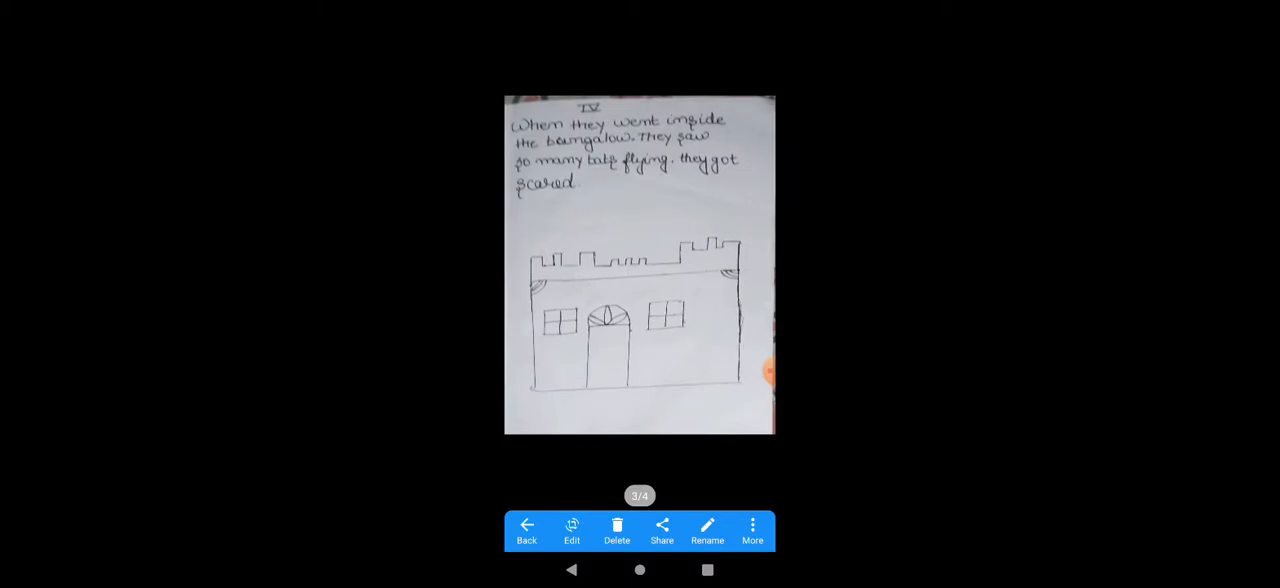